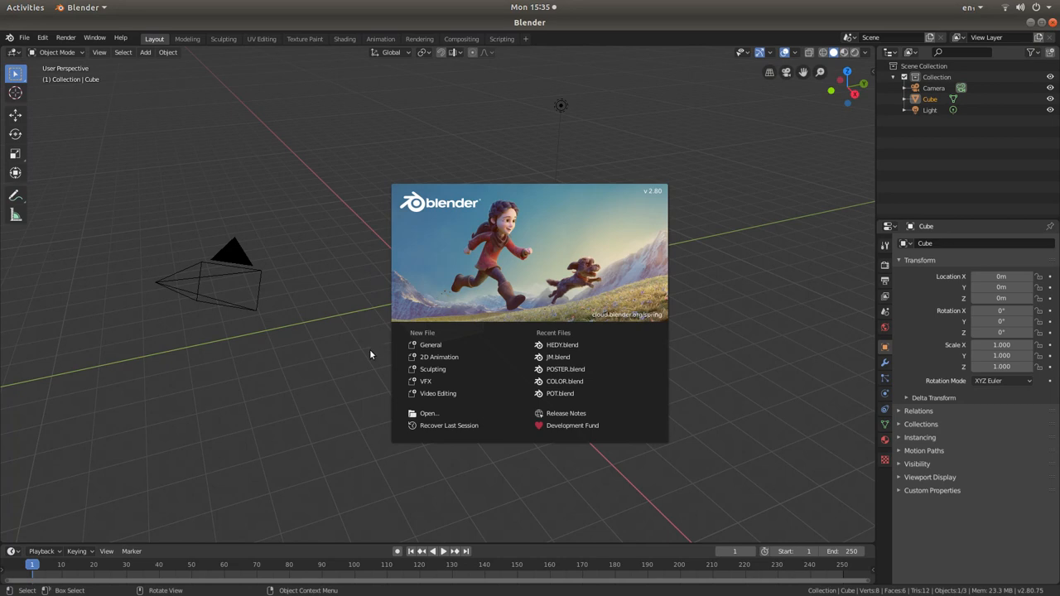
pyautogui.moveTo(674, 261)
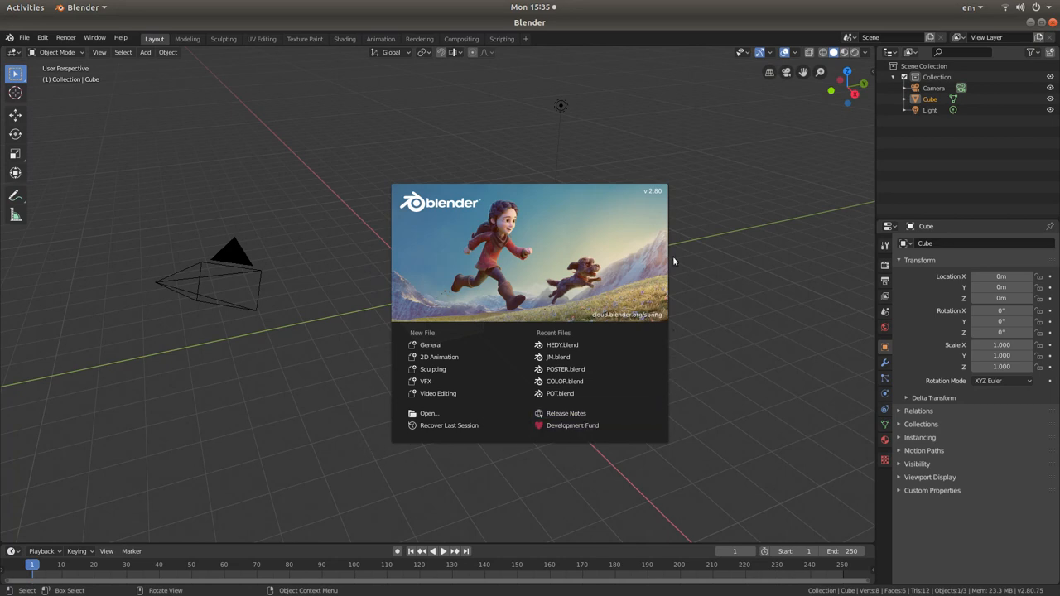
pyautogui.moveTo(512, 199)
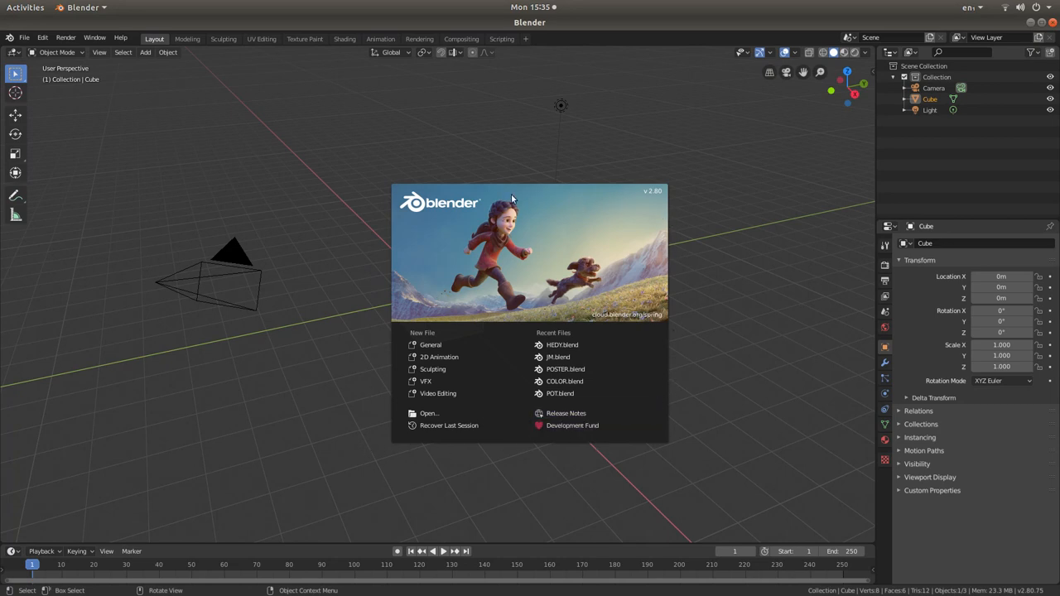
pyautogui.moveTo(576, 204)
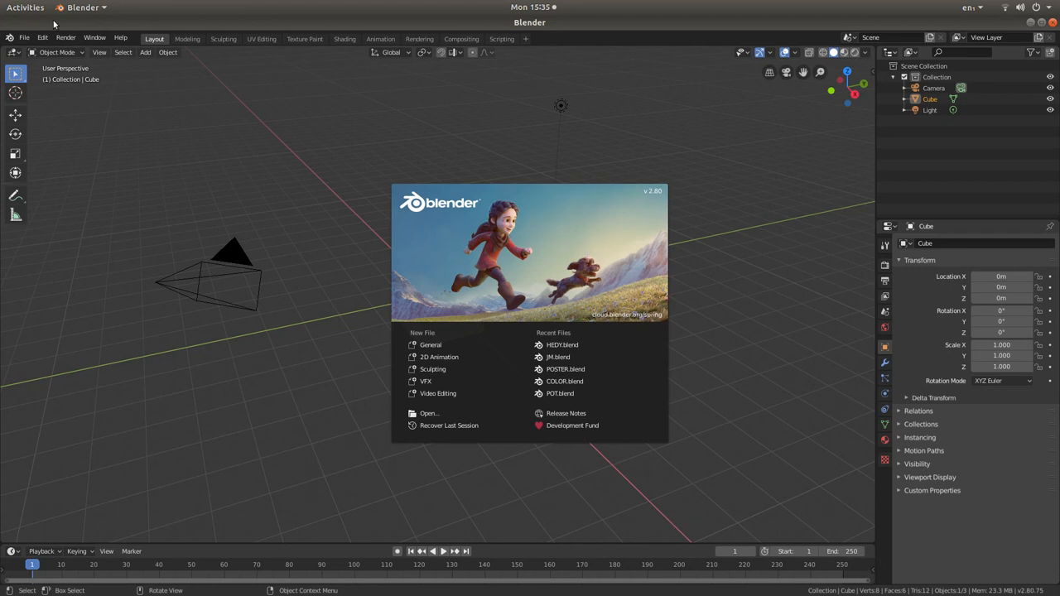
pyautogui.moveTo(21, 40)
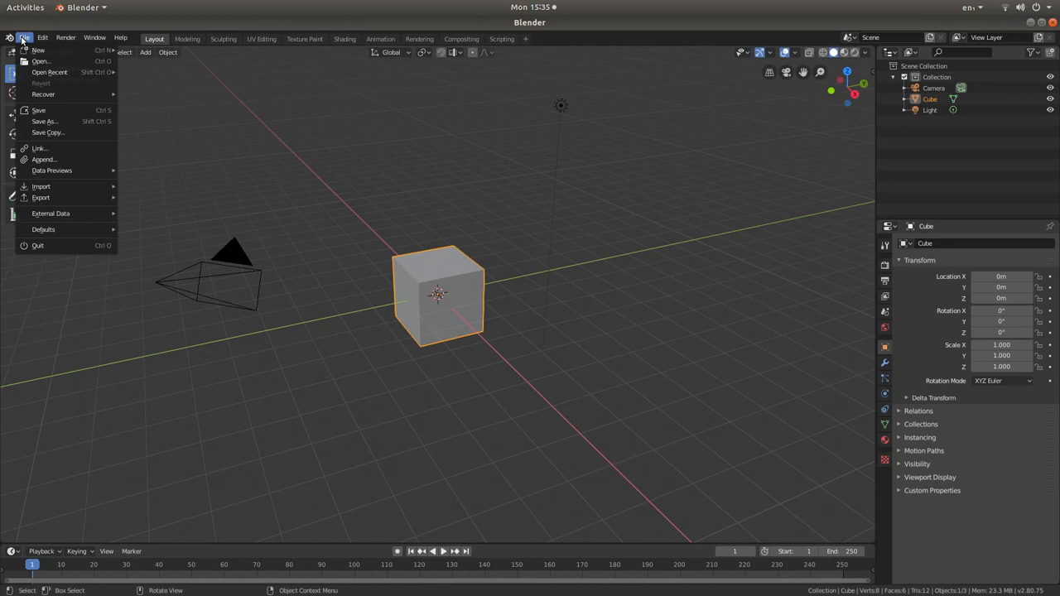
pyautogui.moveTo(38, 50)
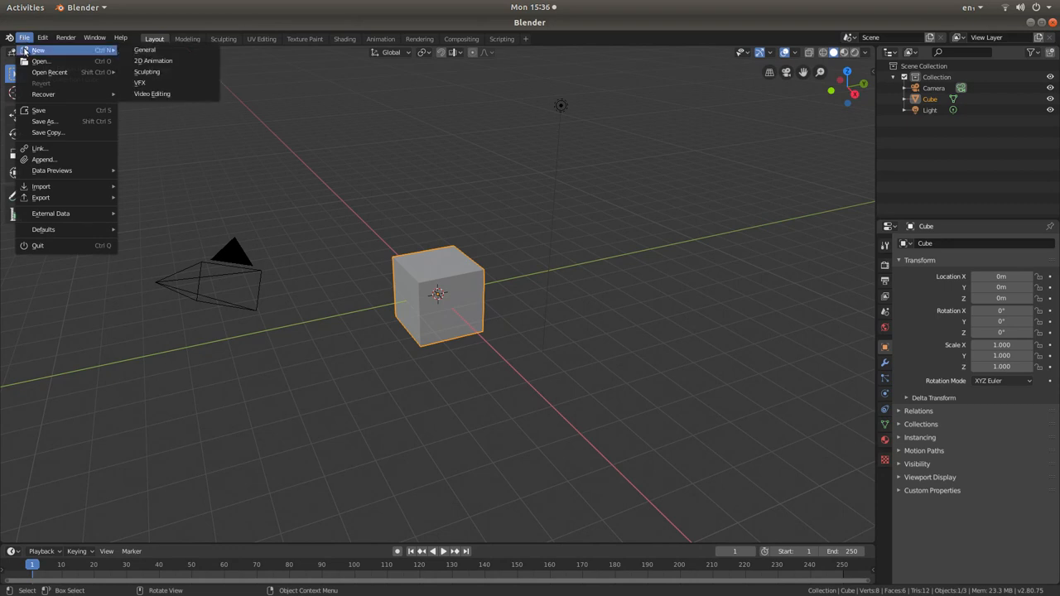
pyautogui.moveTo(152, 94)
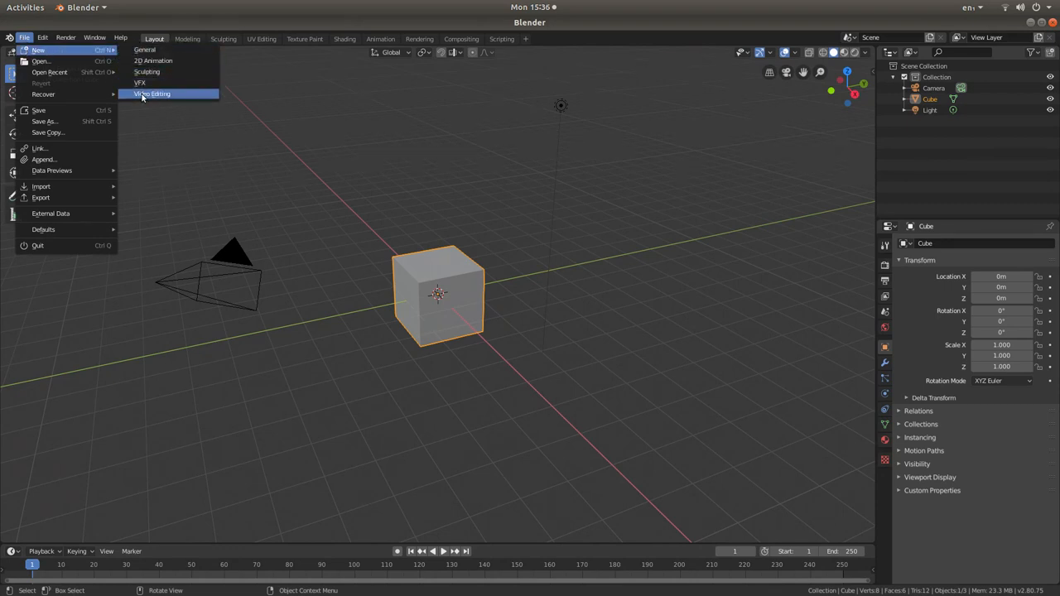
pyautogui.moveTo(152, 94)
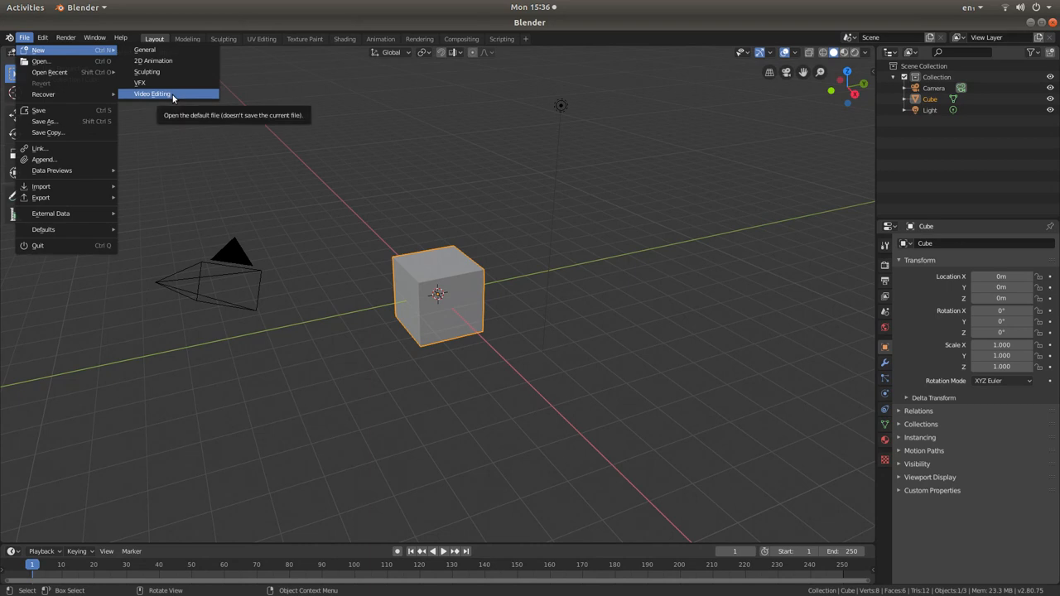
# Step: Start a new Video Editing project from File > New
pyautogui.click(152, 92)
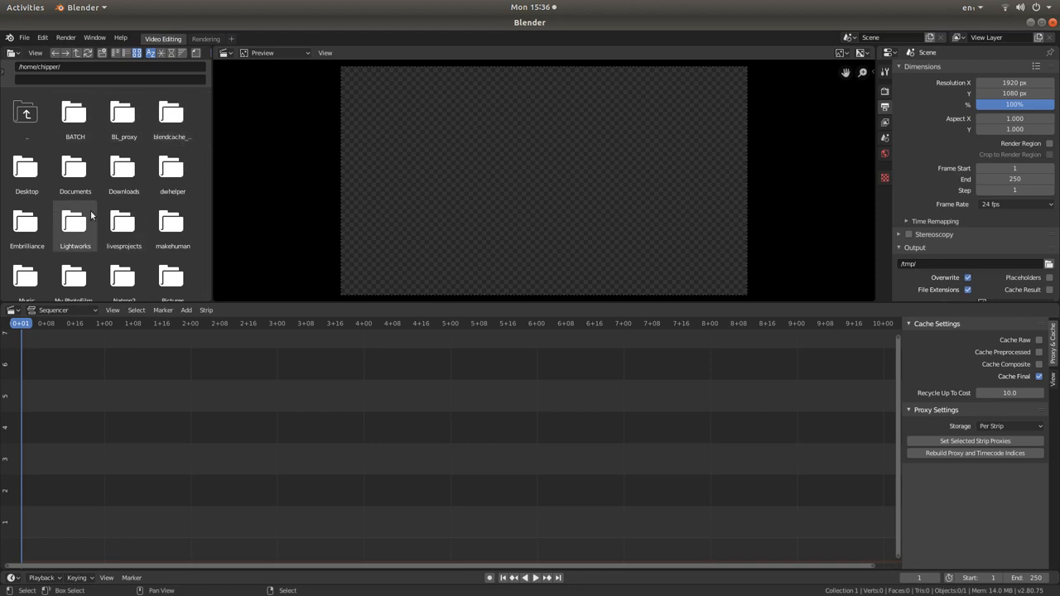
# Step: Scroll the side file browser down and open the Videos folder
pyautogui.scroll(-3)
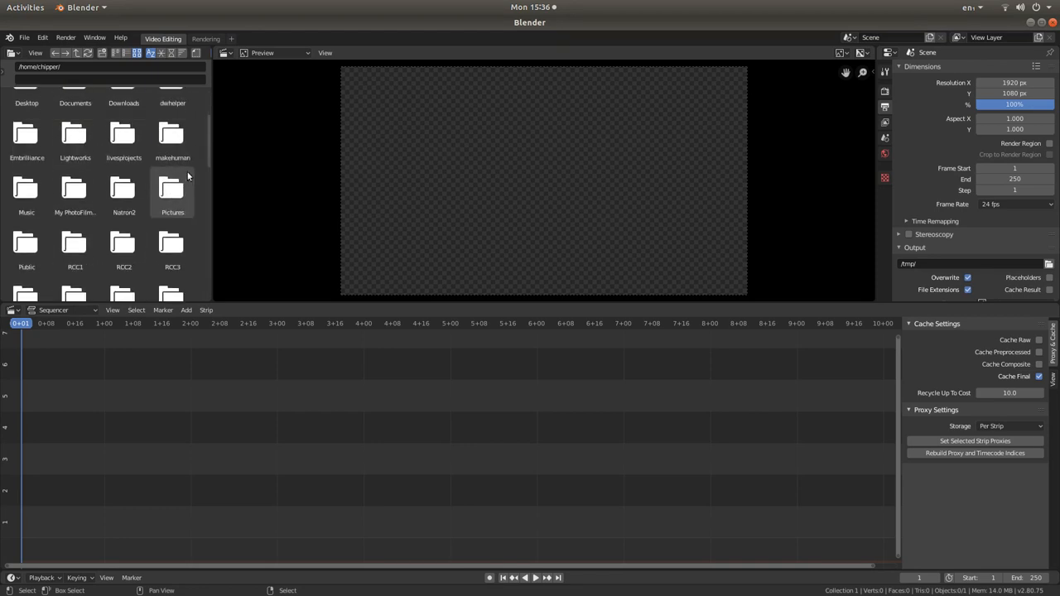
pyautogui.scroll(-3)
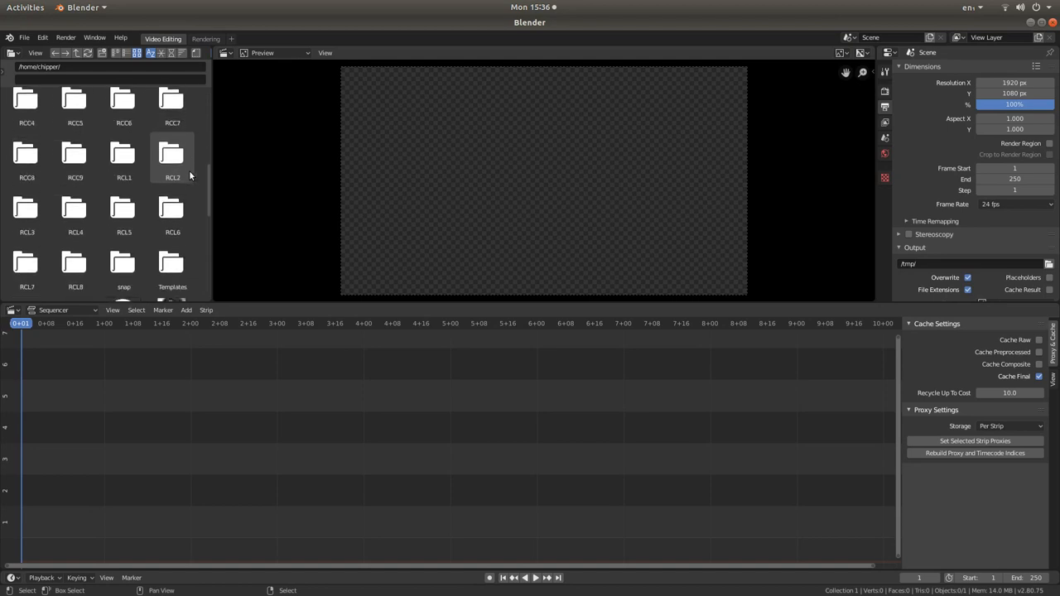
pyautogui.scroll(-3)
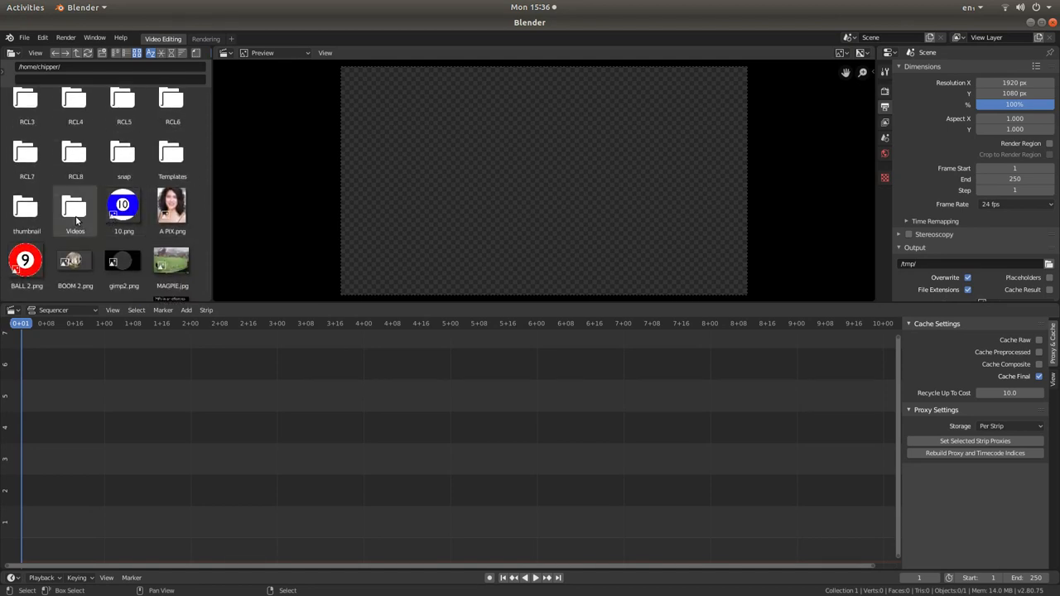
pyautogui.doubleClick(74, 207)
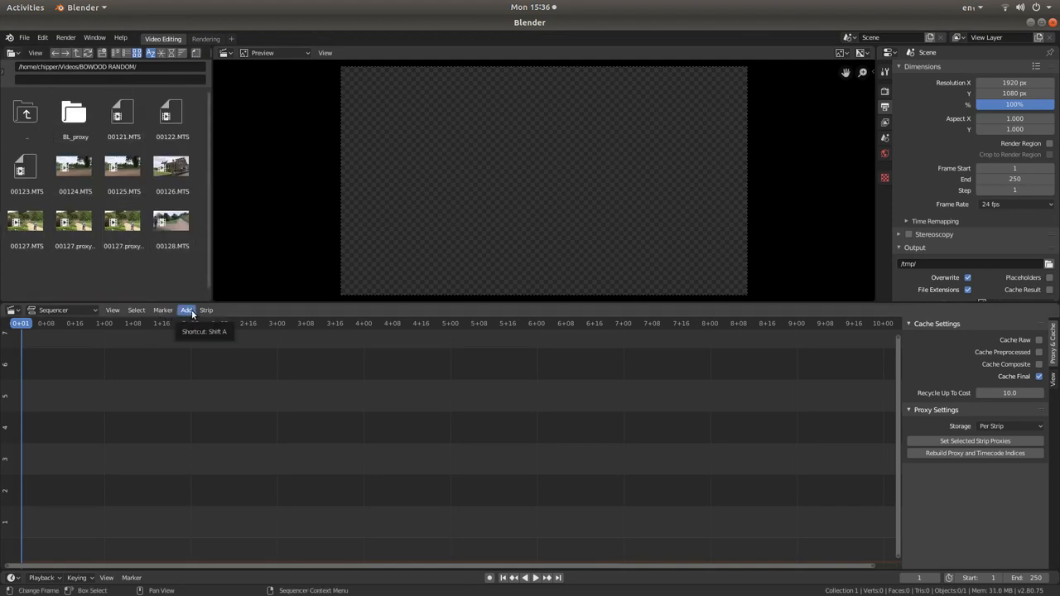
pyautogui.click(187, 310)
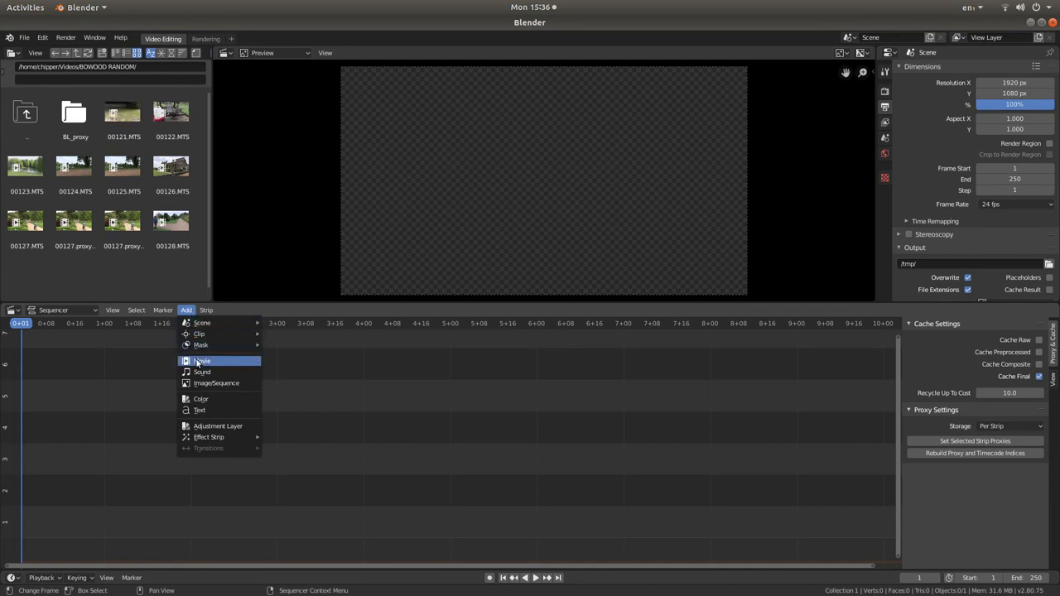
pyautogui.click(202, 360)
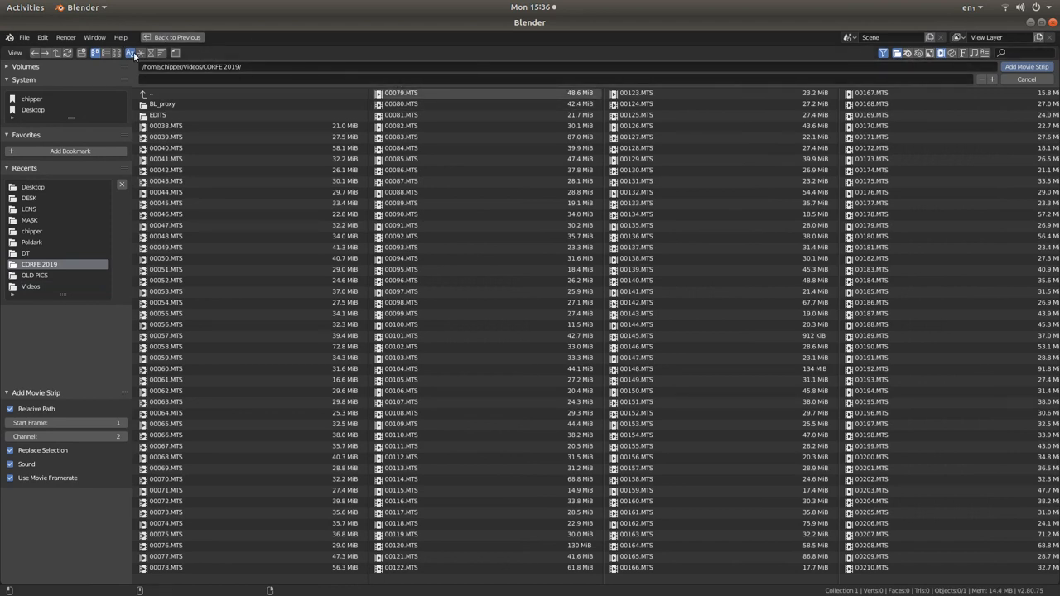
pyautogui.moveTo(119, 52)
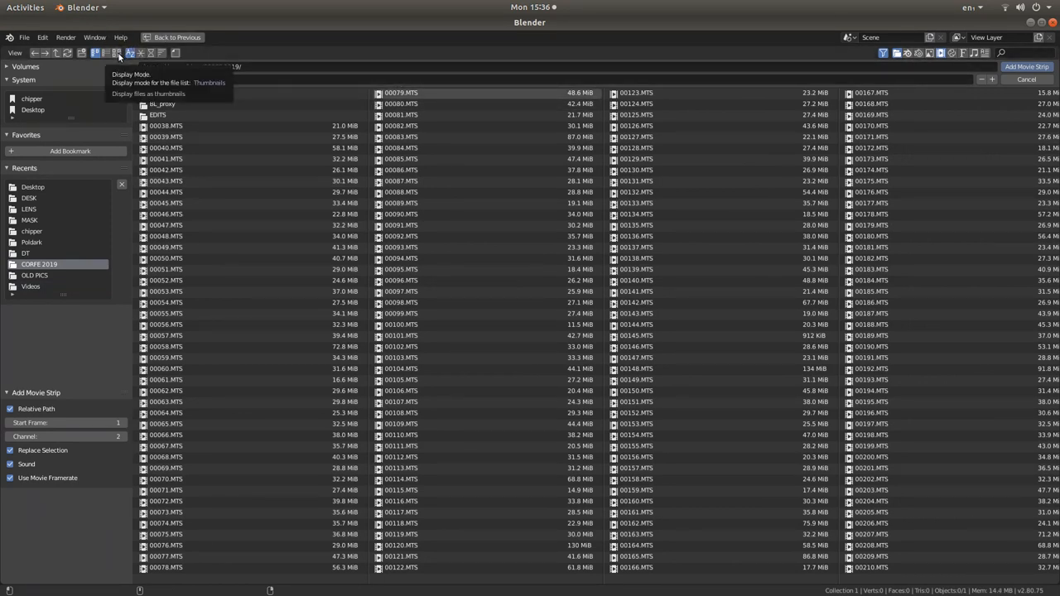
pyautogui.click(118, 52)
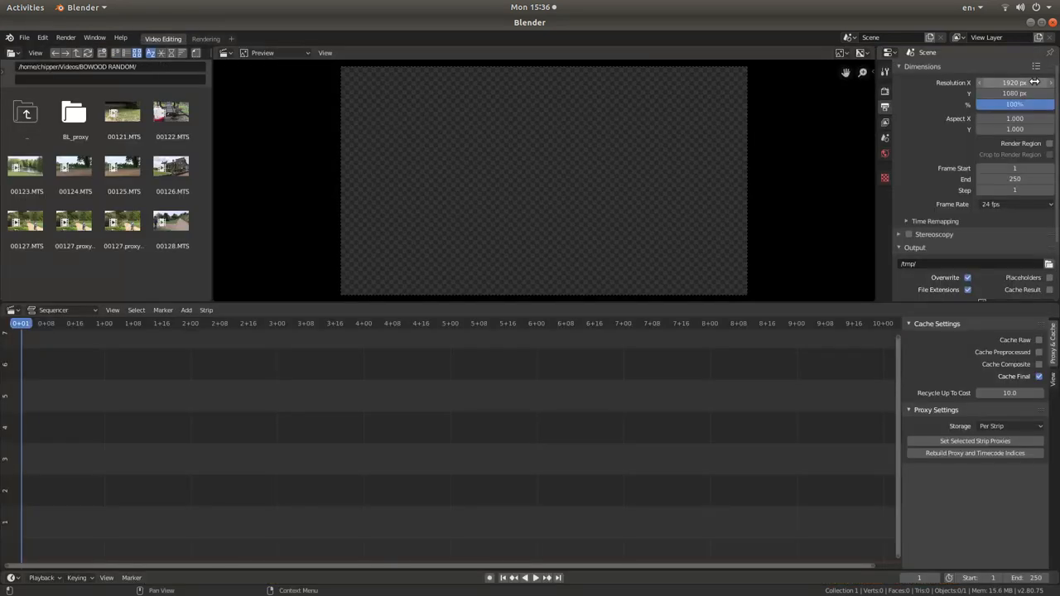
# Step: Open the file manager in a small window and bring clip 00039.MTS into the sequencer
pyautogui.click(25, 8)
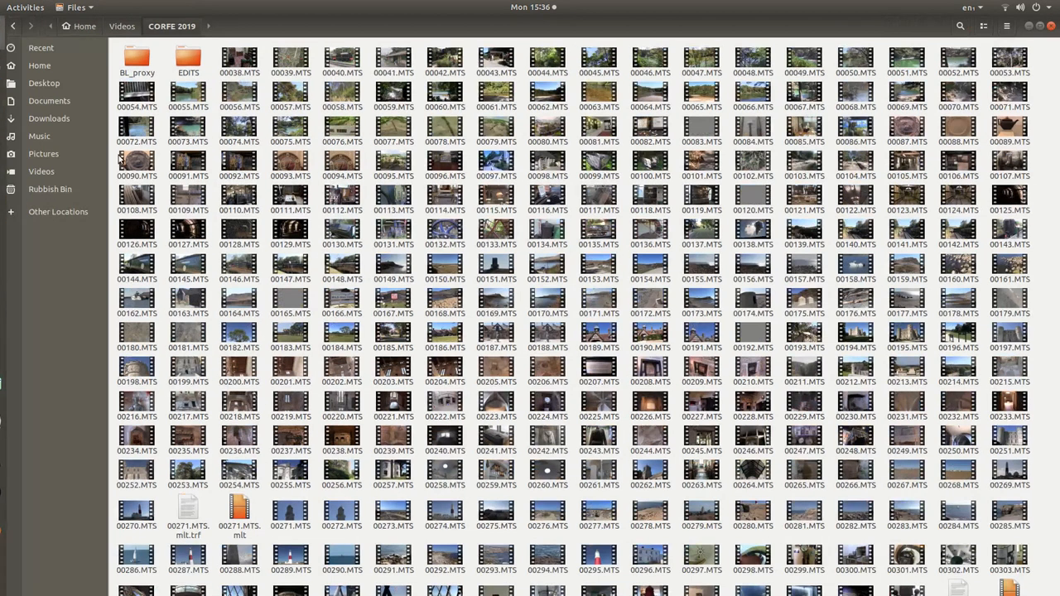
pyautogui.click(290, 58)
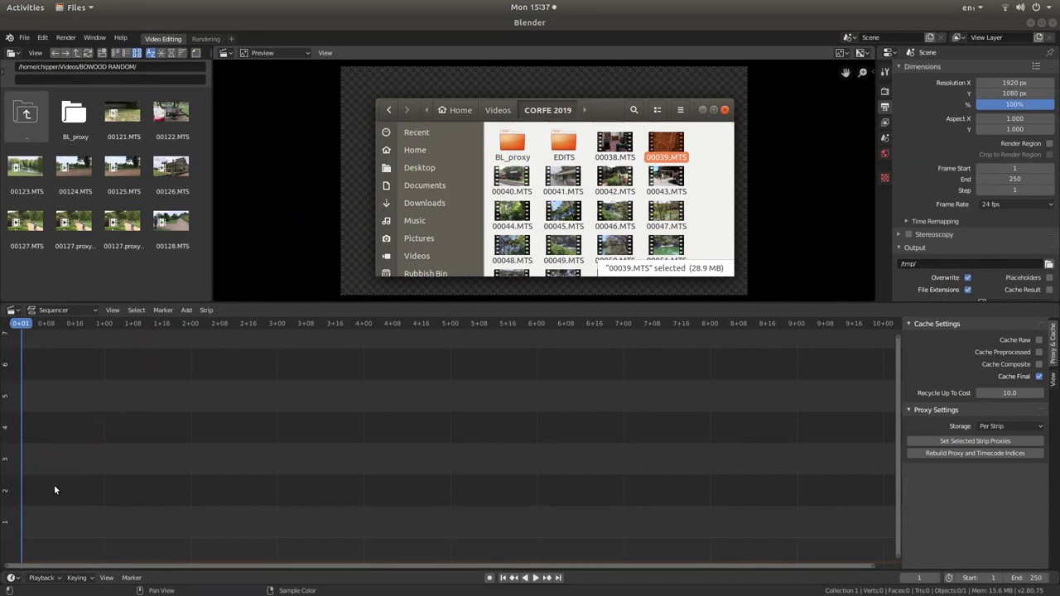
pyautogui.doubleClick(666, 145)
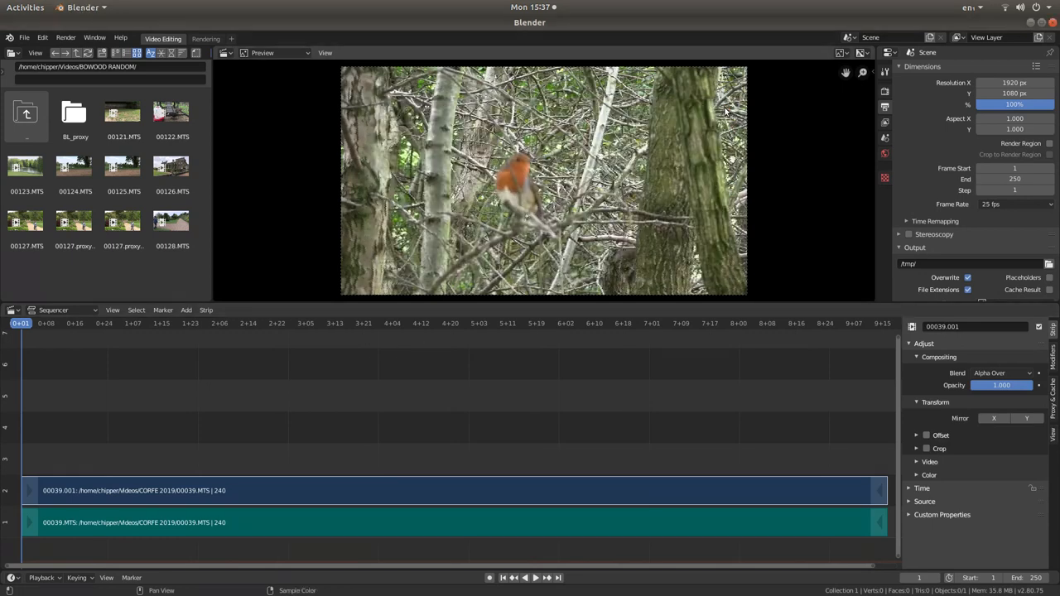
pyautogui.moveTo(547, 556)
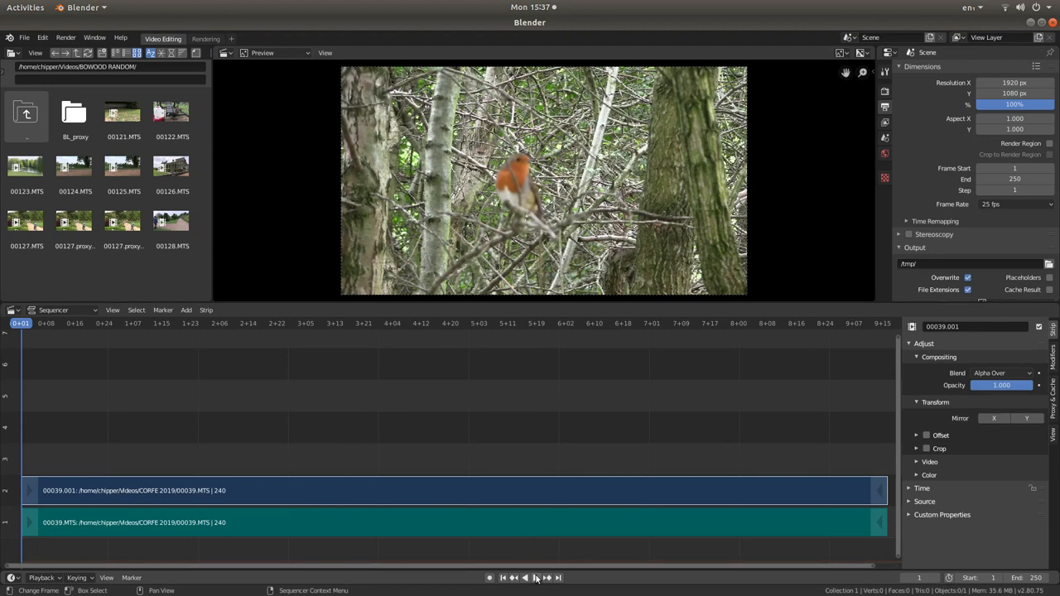
# Step: Play and pause the robin clip, then park the playhead at 5+01 (frame 126)
pyautogui.click(535, 577)
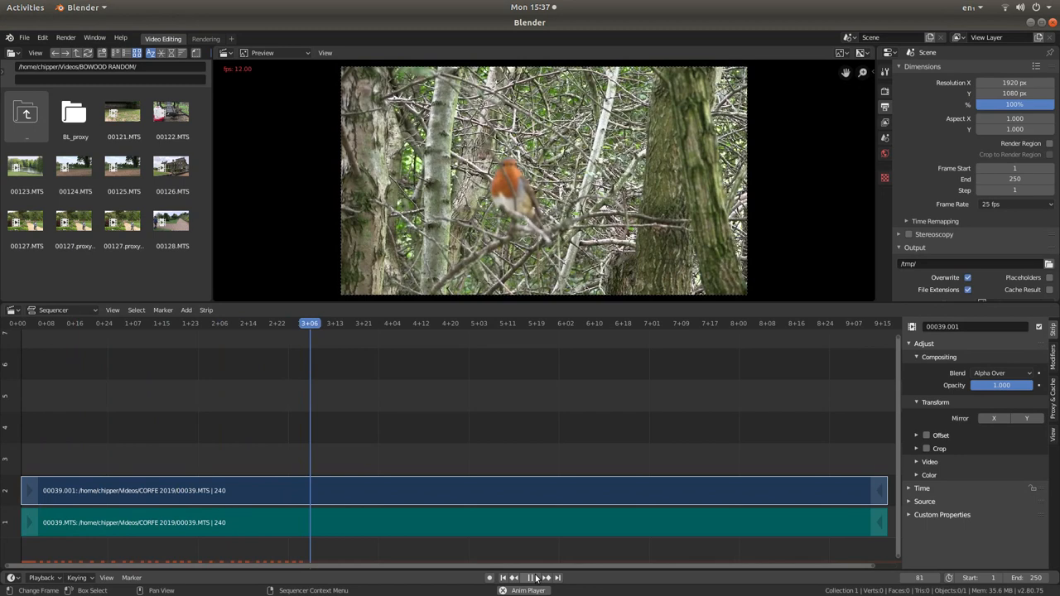
pyautogui.click(531, 577)
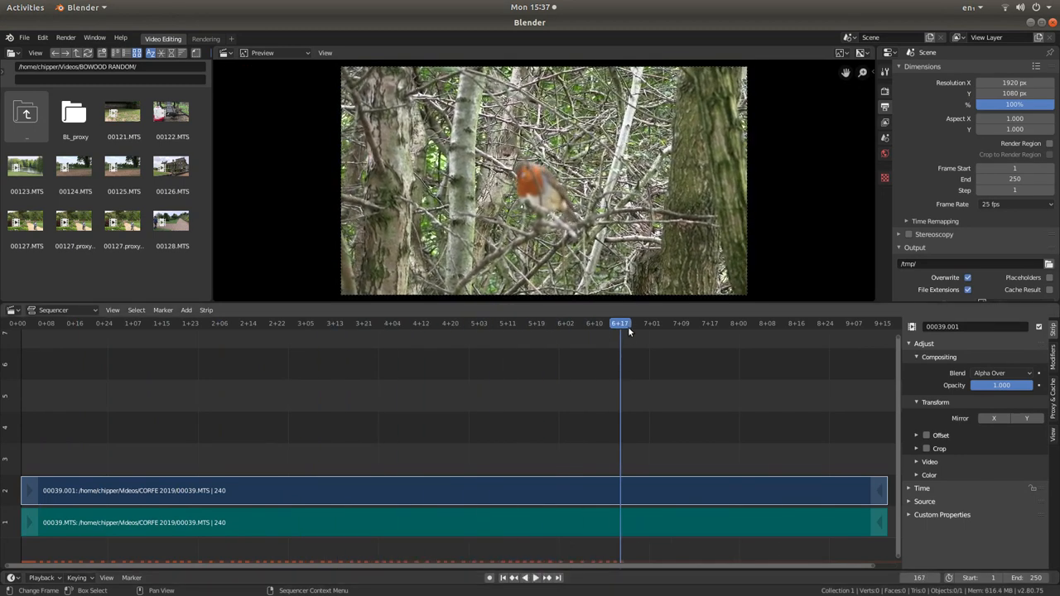
pyautogui.click(472, 323)
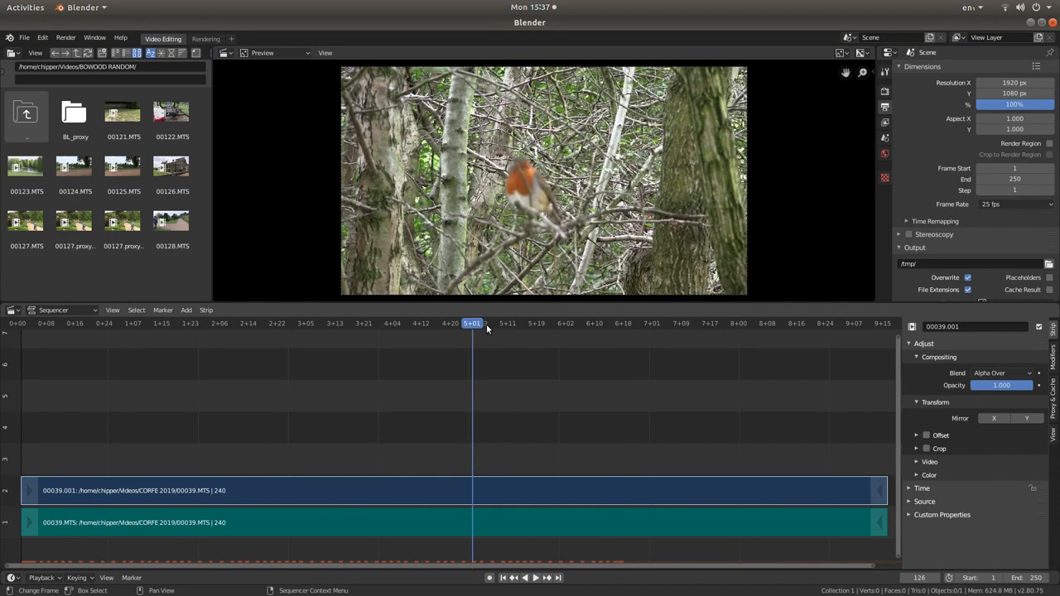
pyautogui.moveTo(362, 515)
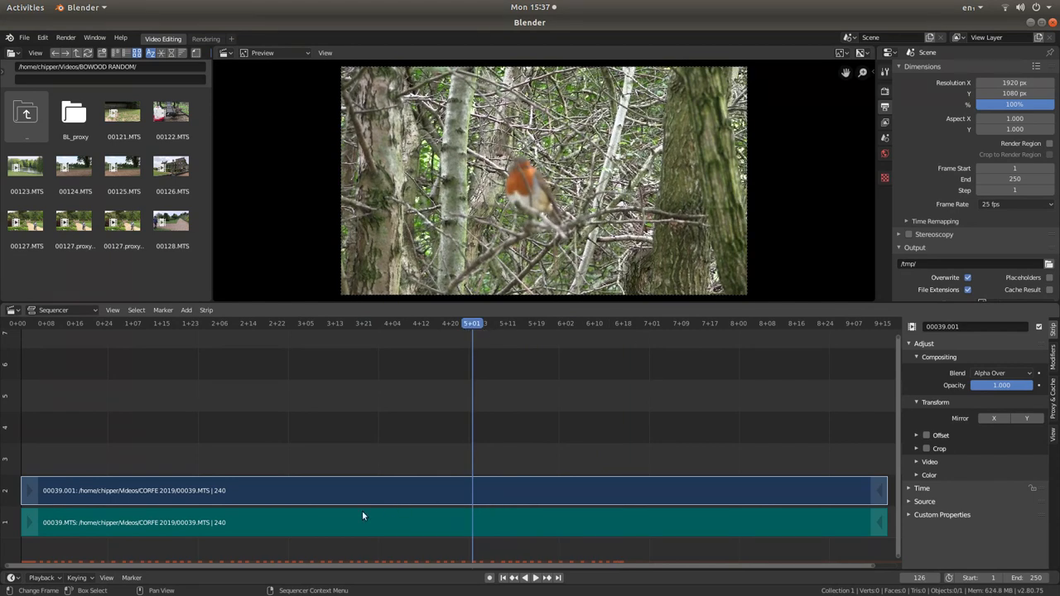
pyautogui.moveTo(234, 507)
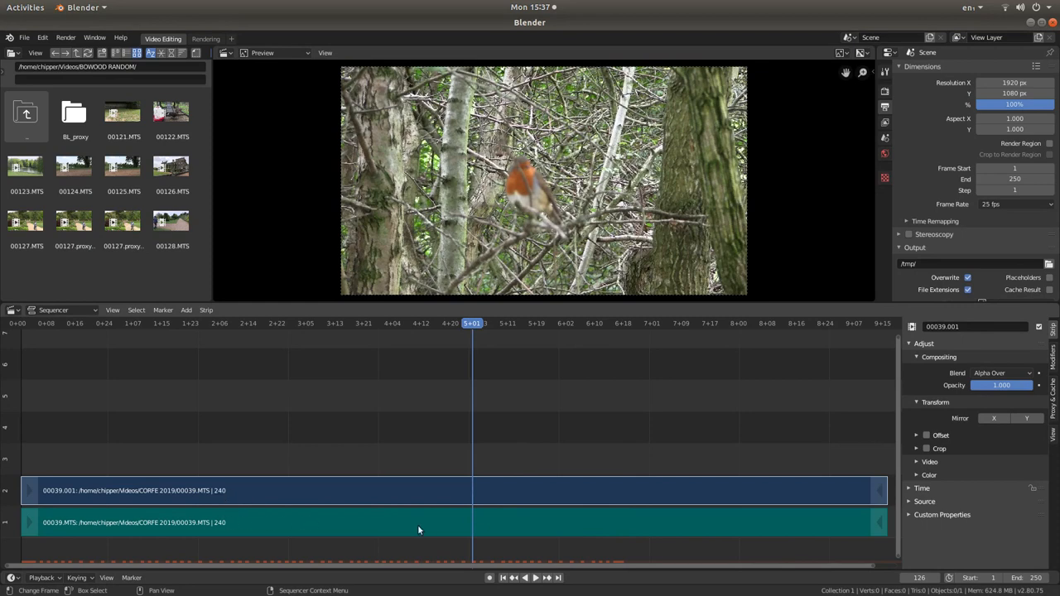
pyautogui.moveTo(182, 497)
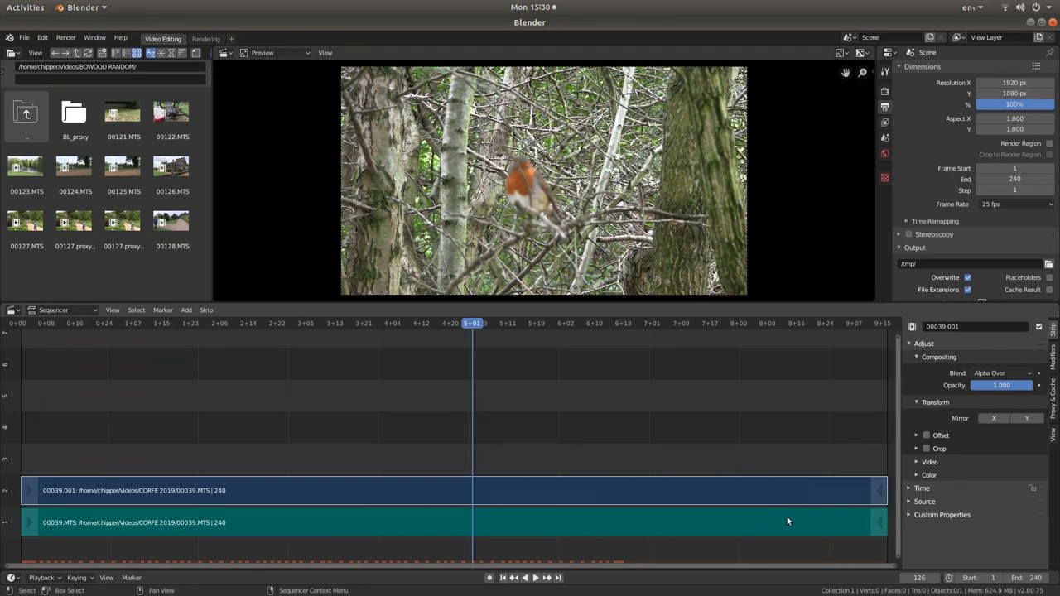
pyautogui.moveTo(731, 440)
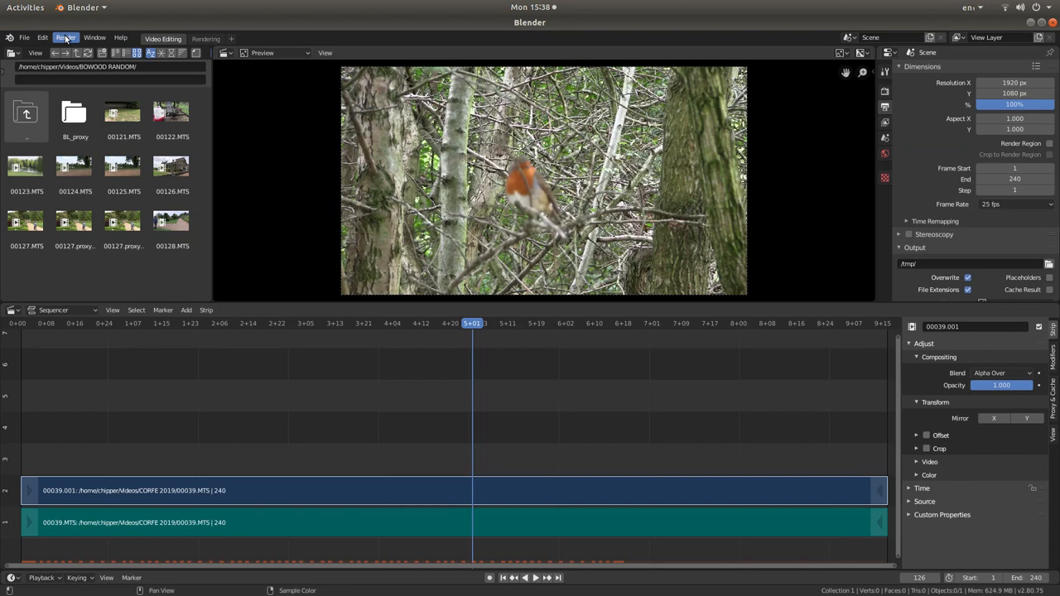
# Step: Choose Render Audio from the Render menu to open the mixdown browser
pyautogui.click(66, 37)
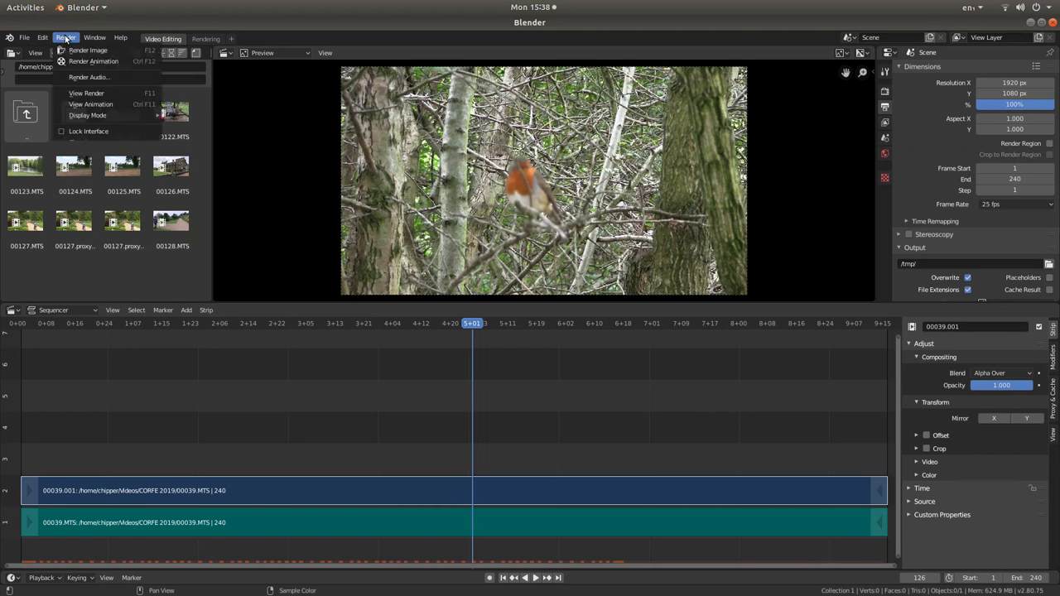
pyautogui.moveTo(88, 77)
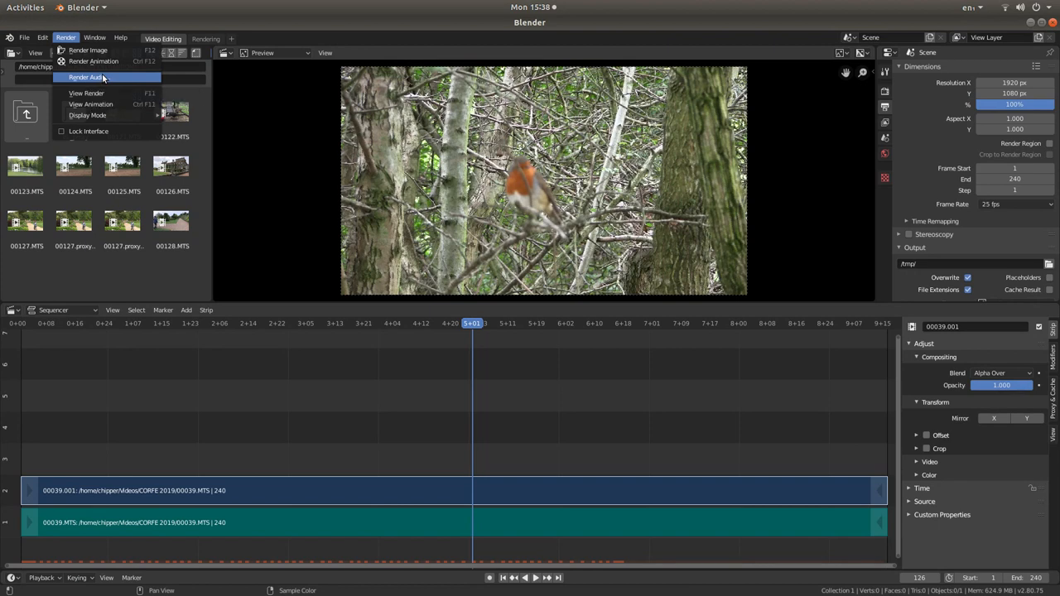
pyautogui.click(85, 76)
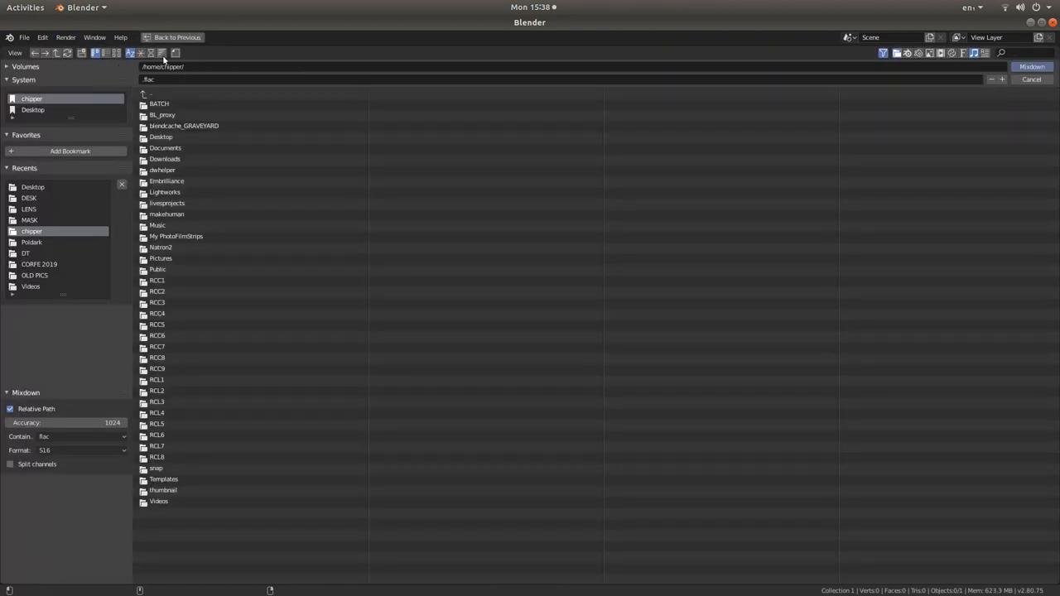
pyautogui.moveTo(71, 85)
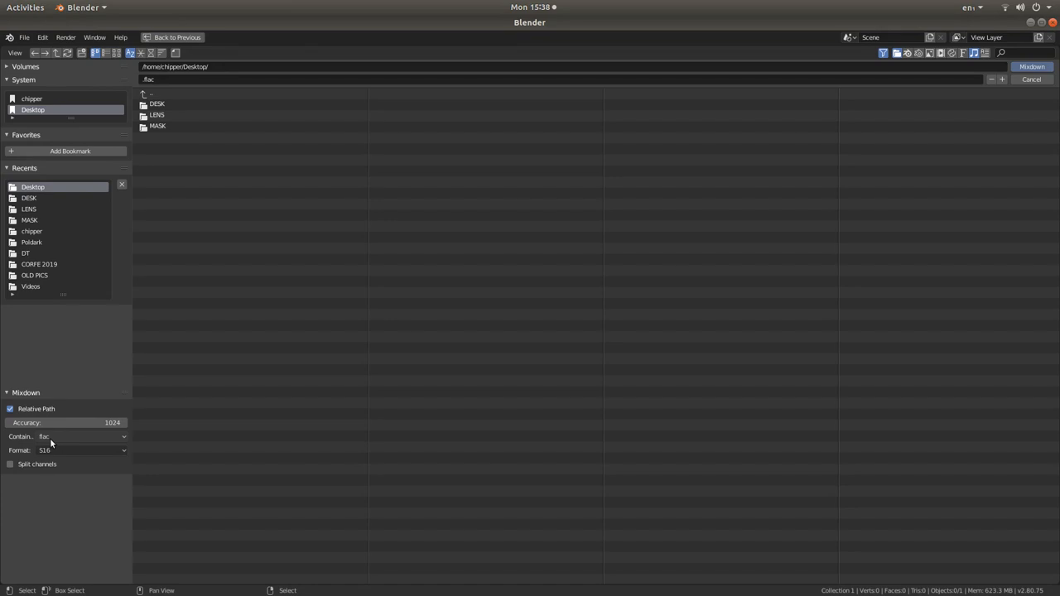
pyautogui.moveTo(55, 436)
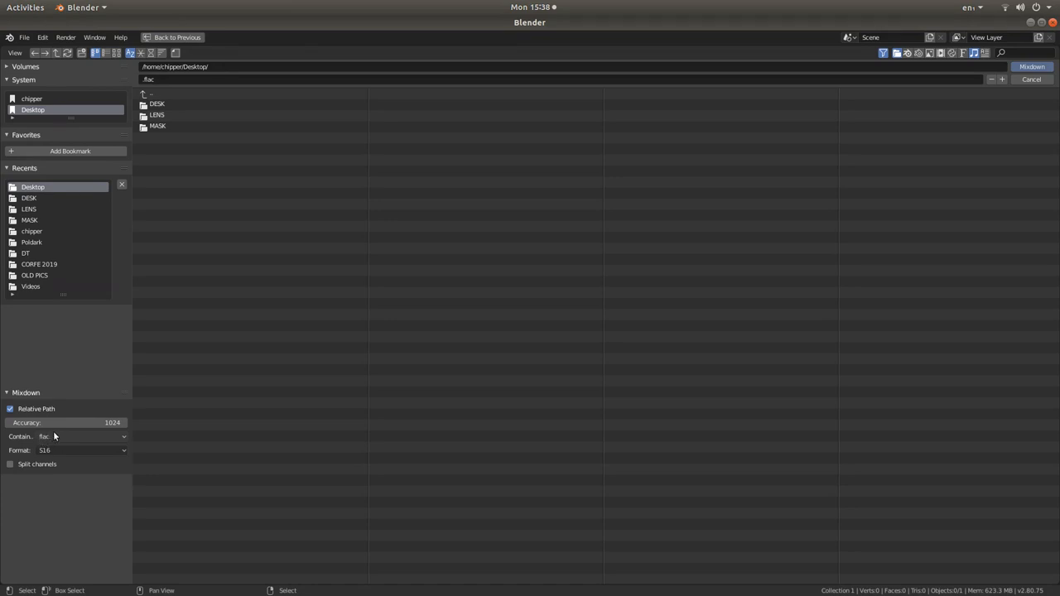
# Step: Set the mixdown Container to mp3
pyautogui.click(83, 437)
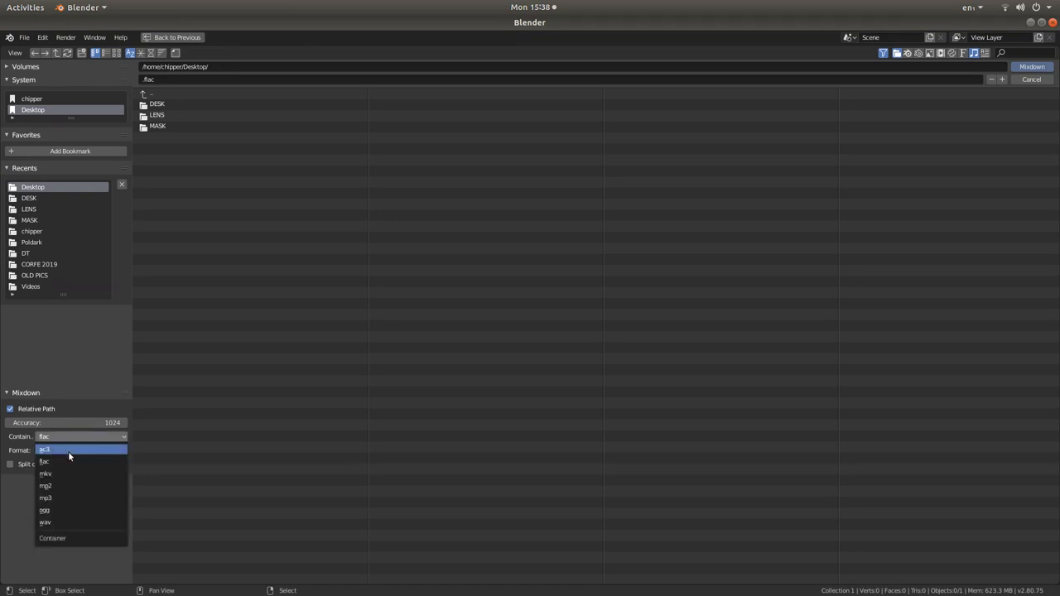
pyautogui.moveTo(70, 486)
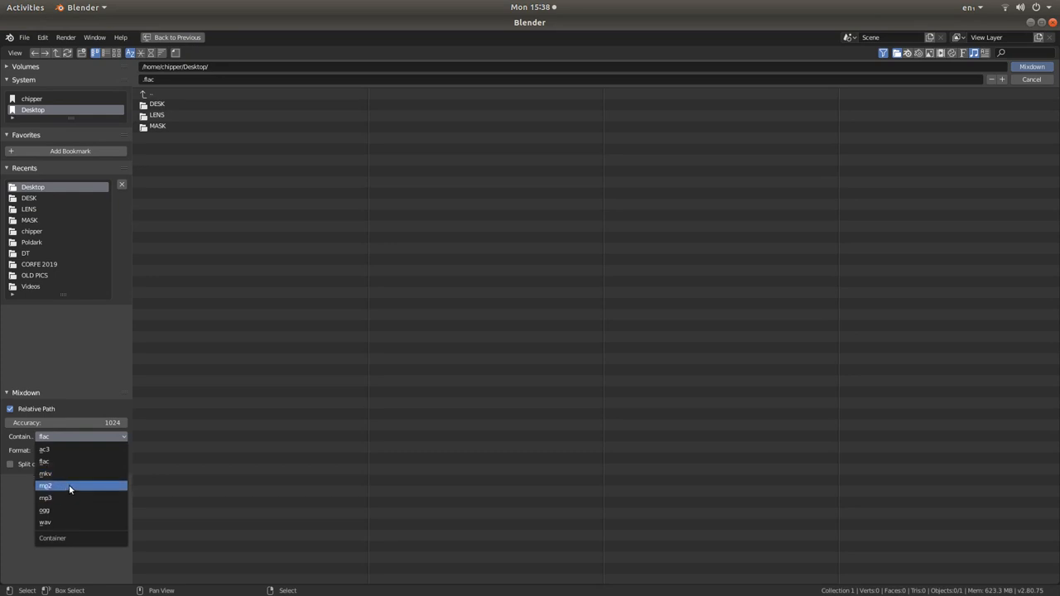
pyautogui.moveTo(54, 497)
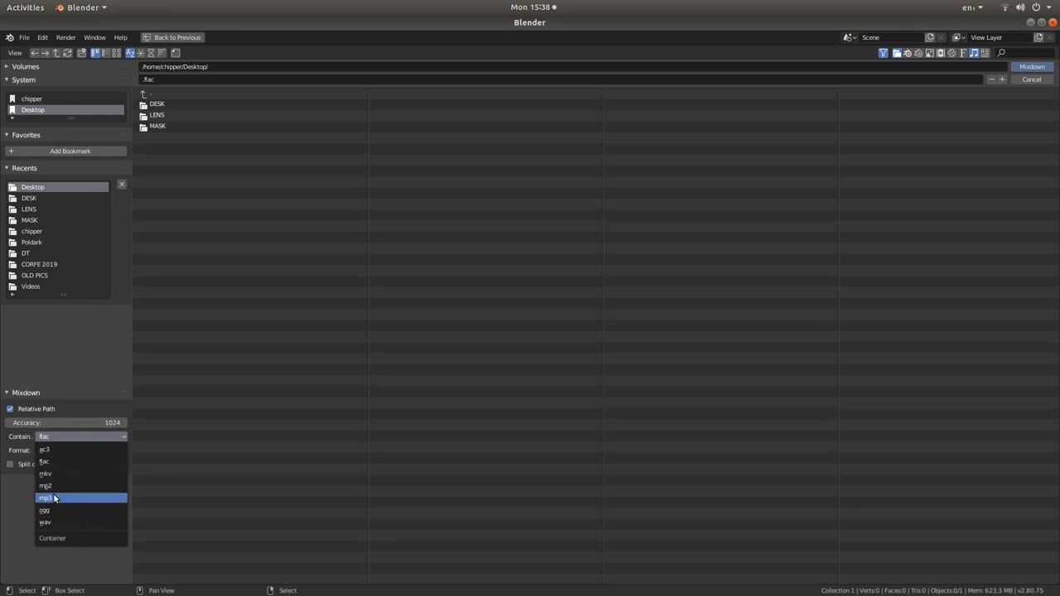
pyautogui.click(45, 498)
pyautogui.write('RO')
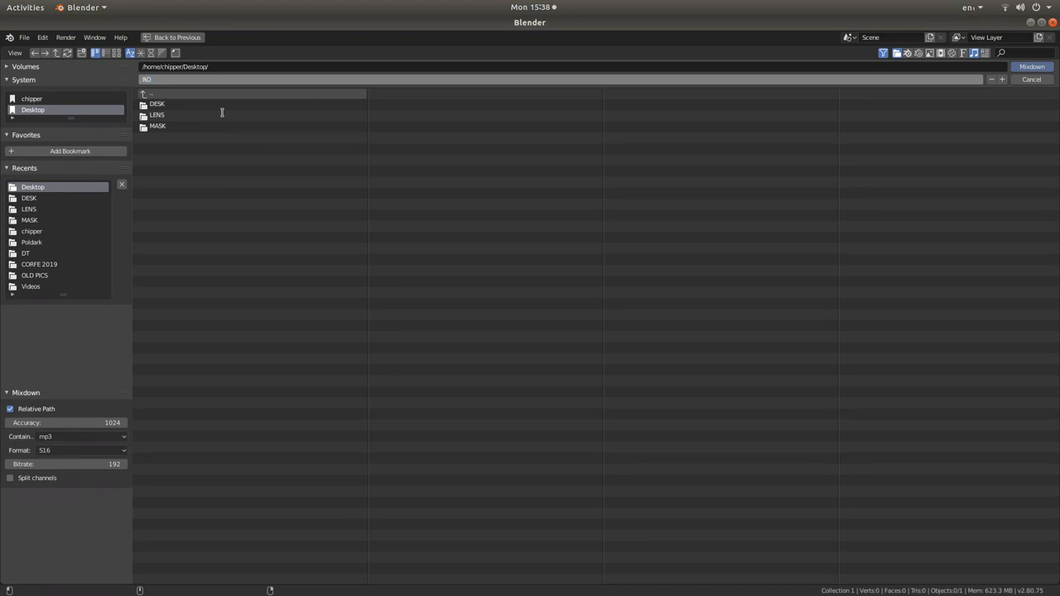
# Step: Name the audio mixdown file ROBIN.mp3
pyautogui.write('BIN')
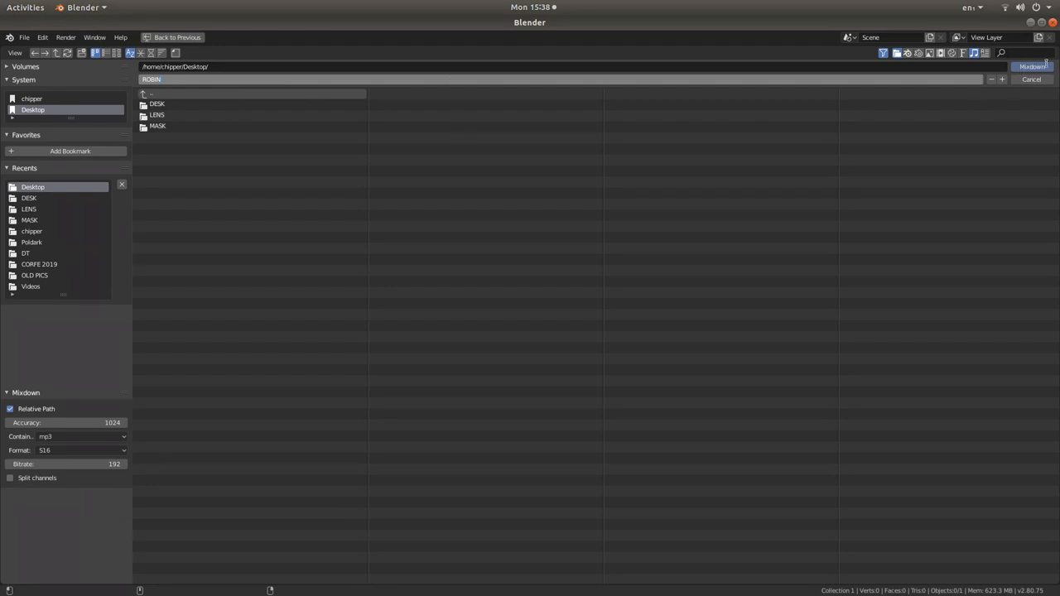
pyautogui.write('.mp3')
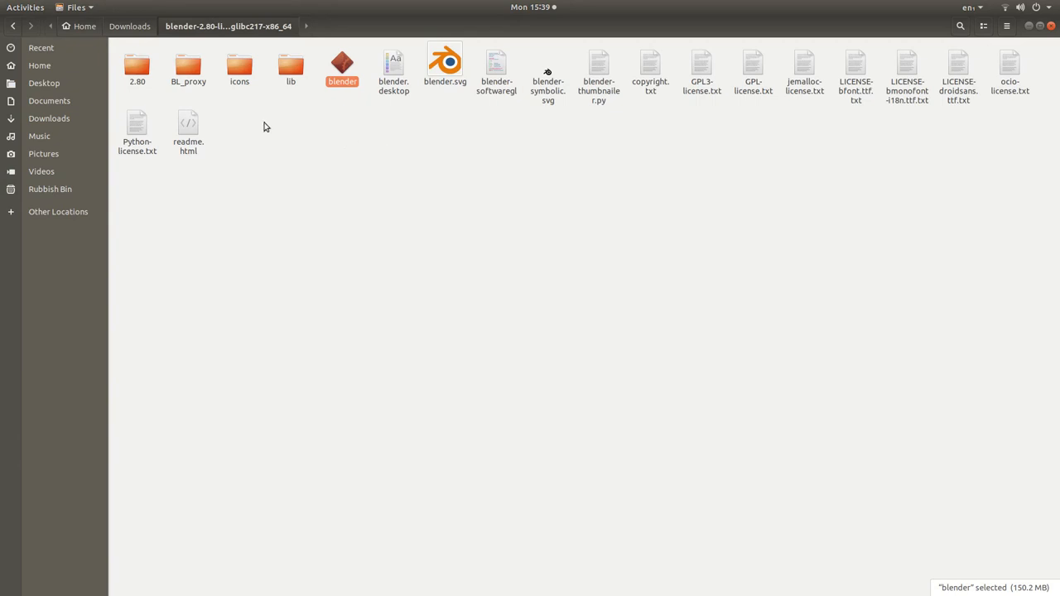
# Step: Open Desktop in Files and select the exported ROBIN.mp3
pyautogui.click(44, 82)
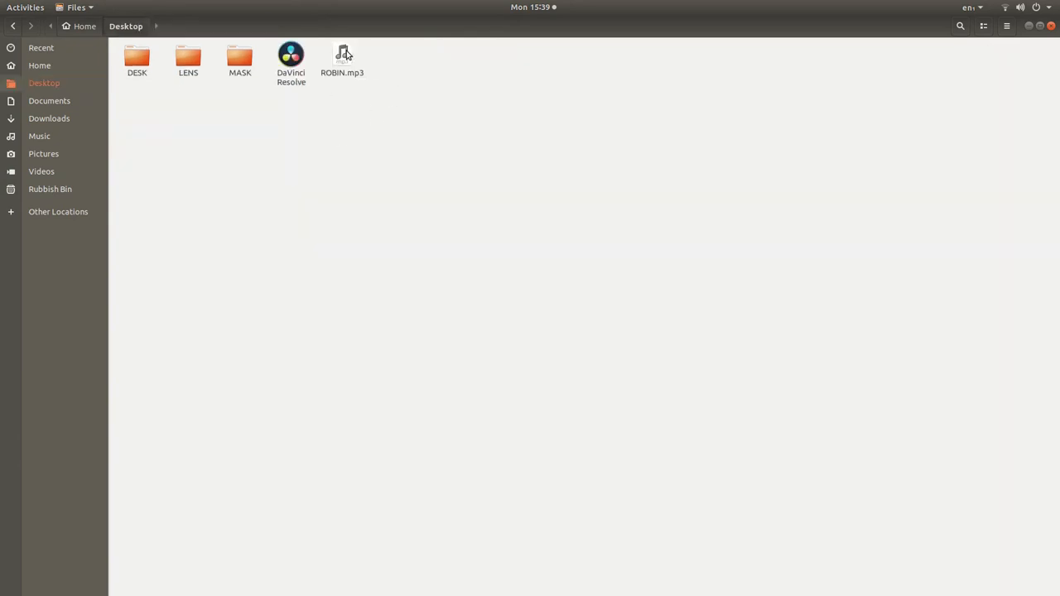
pyautogui.click(342, 58)
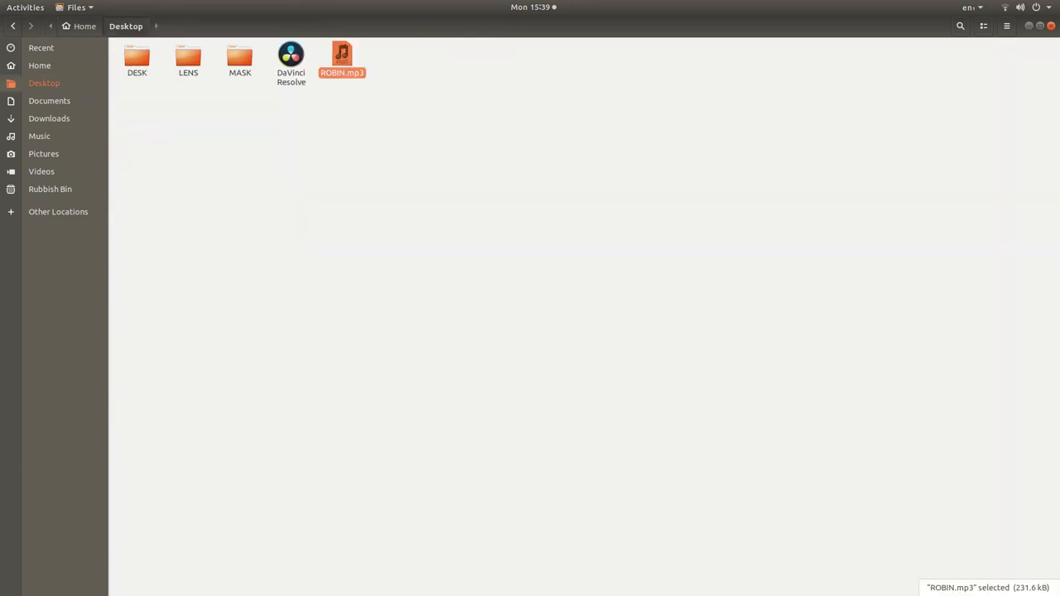